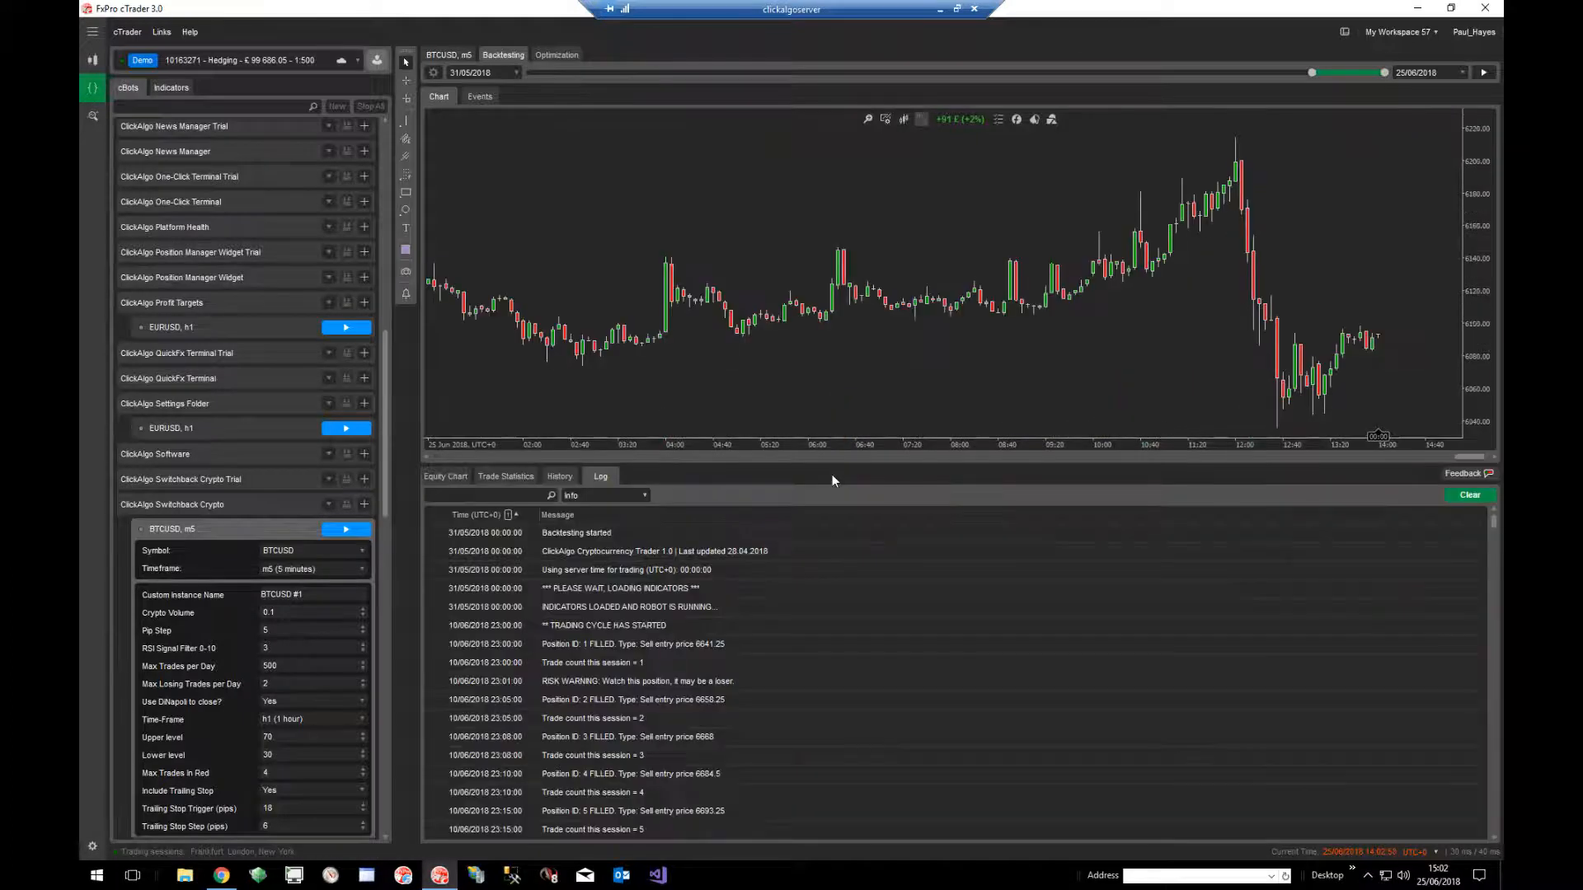
Show the Equity Chart of the BTCUSD m5 backtest
{"action": "left_click", "coordinate": [446, 475]}
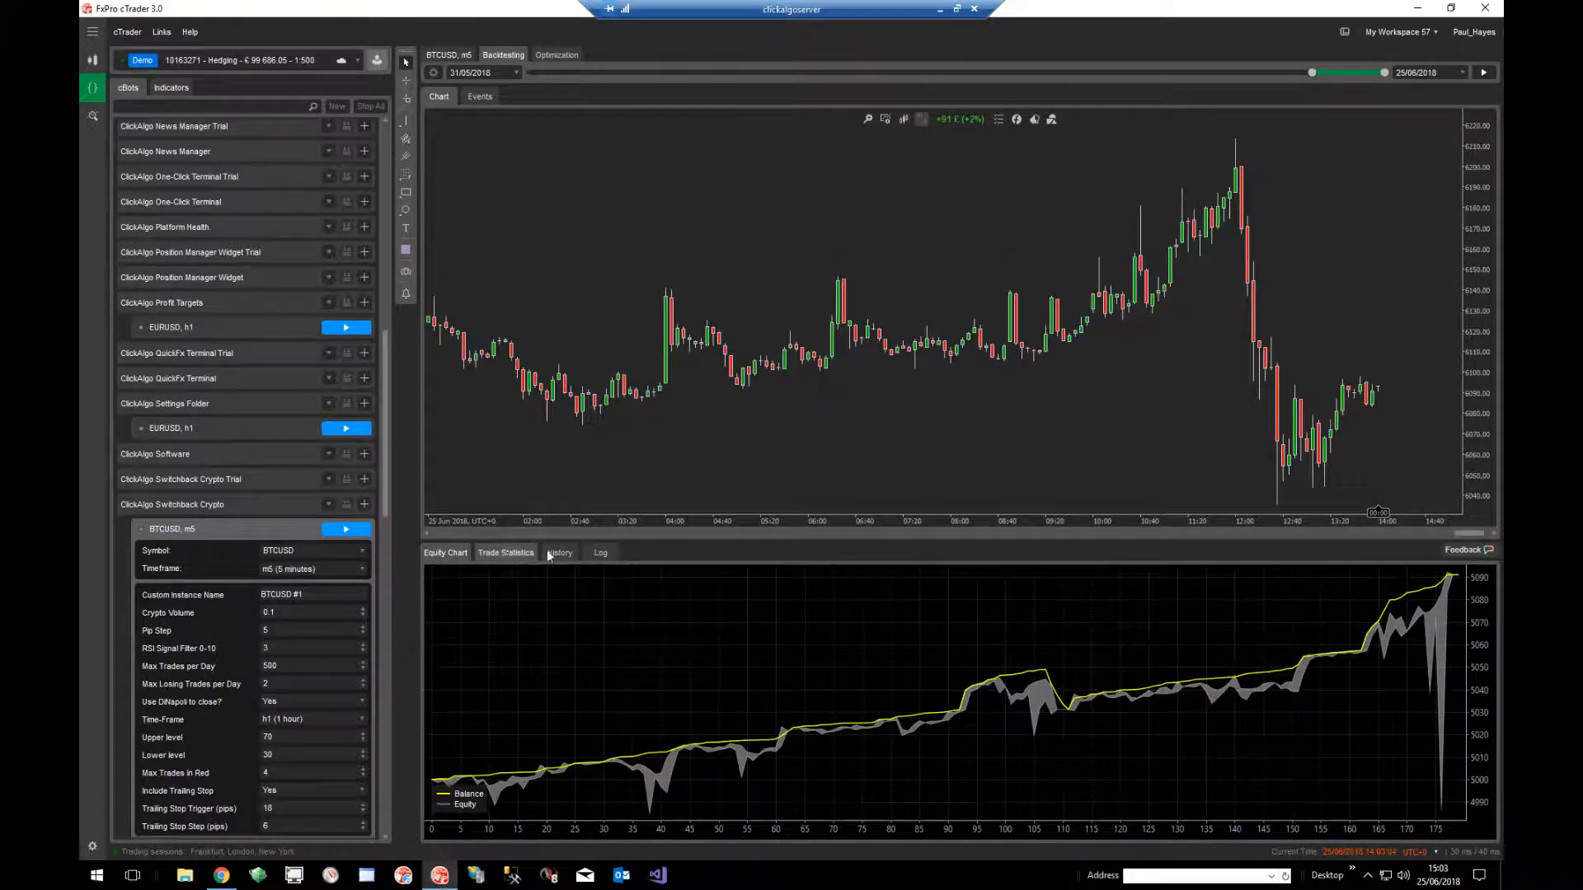
Run the BTCUSD backtest from 01/09/2017 to 25/06/2018 and show its equity curve
{"action": "left_click", "coordinate": [600, 552]}
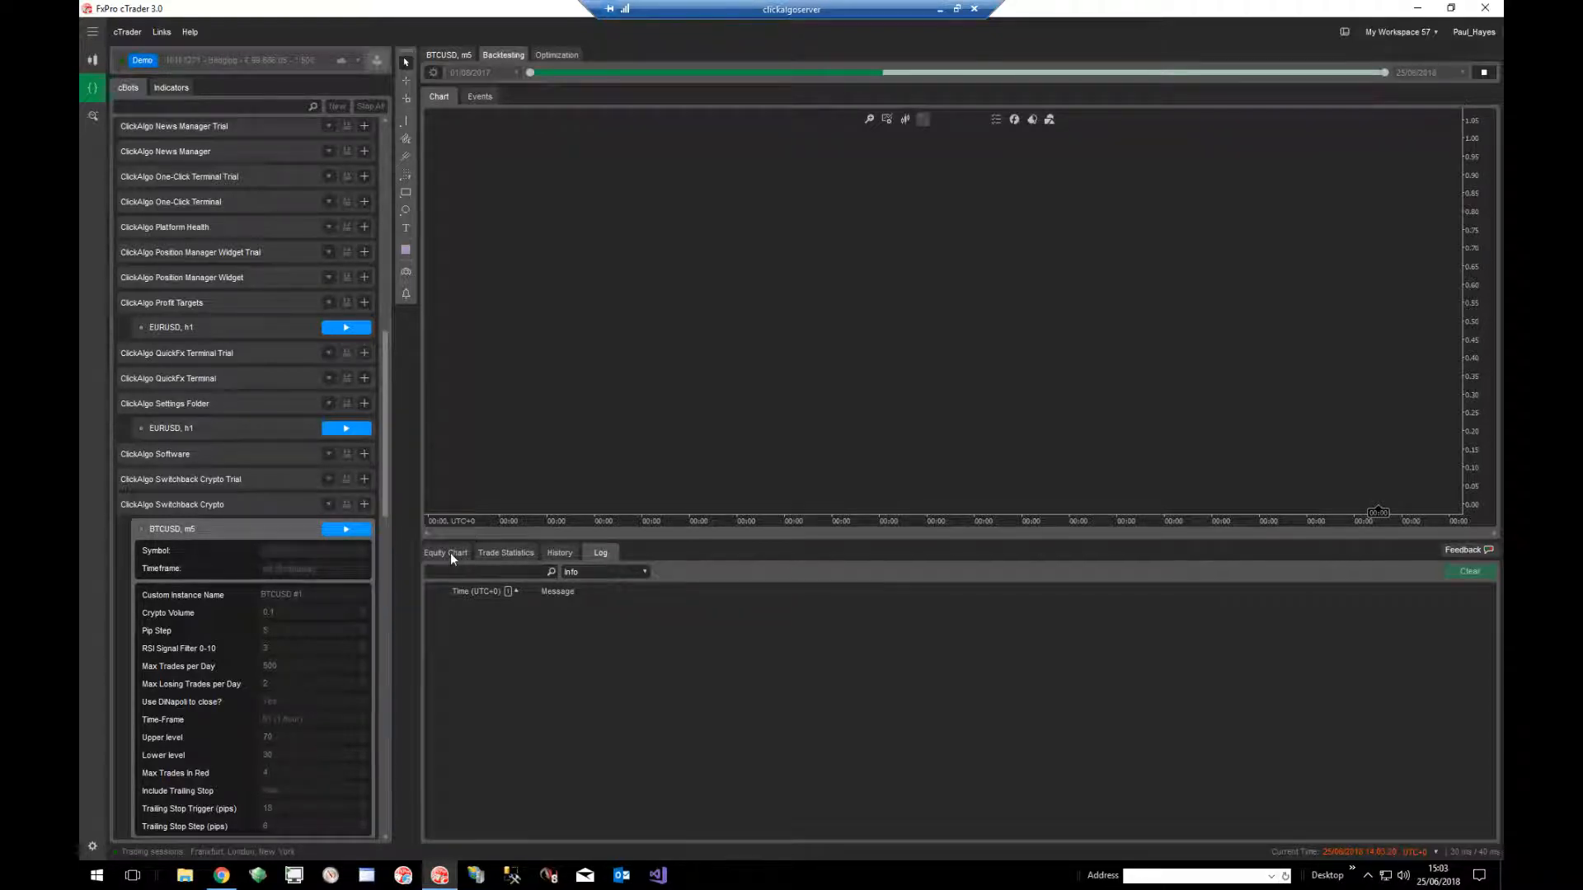
{"action": "left_click", "coordinate": [443, 553]}
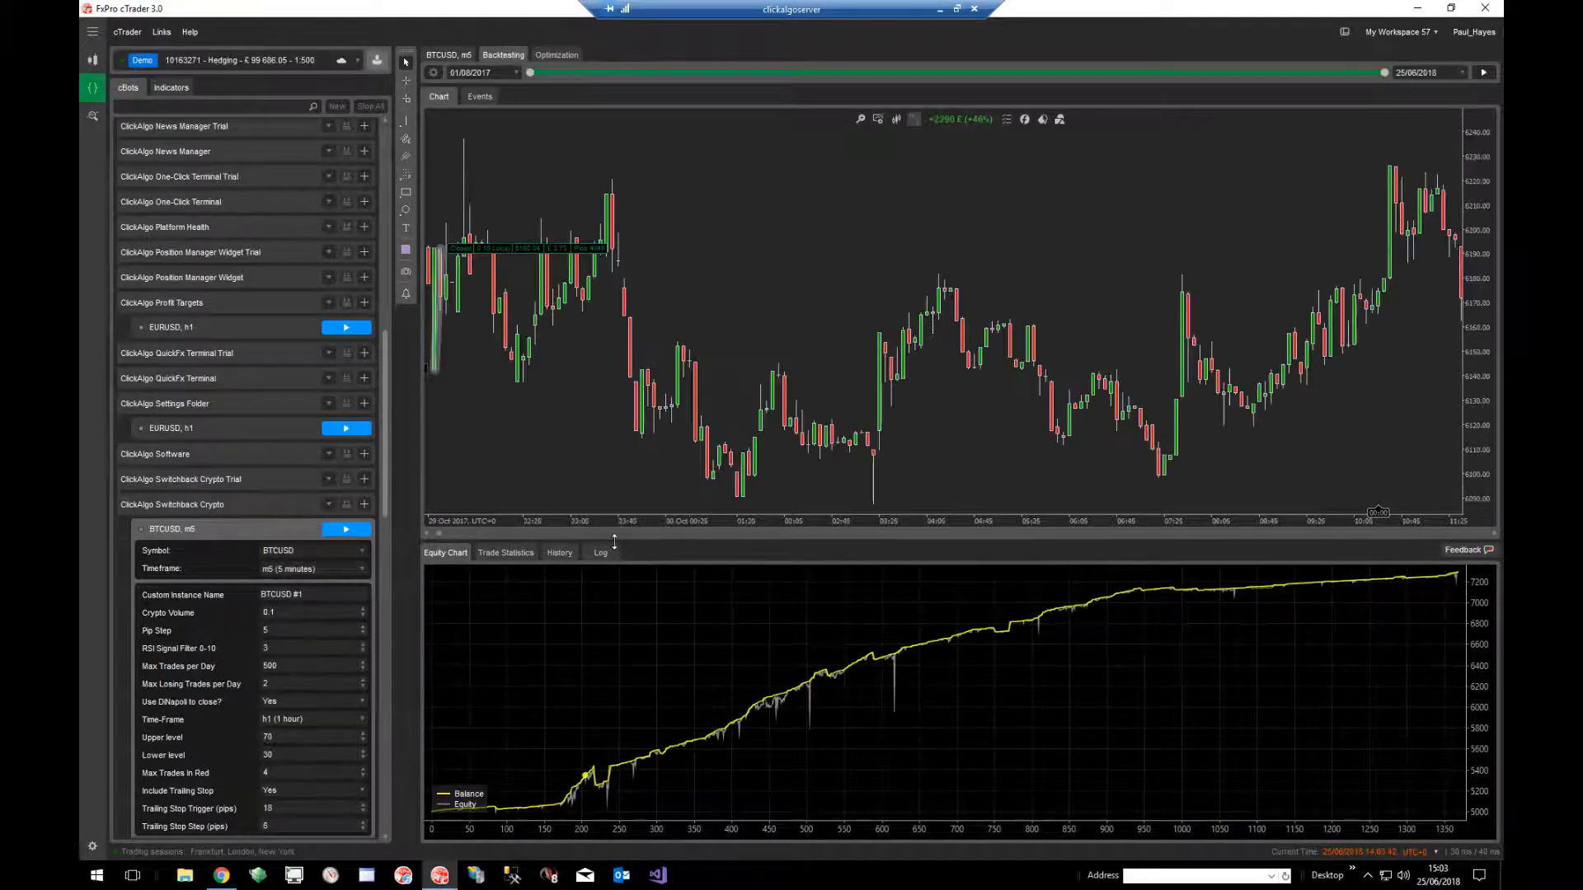
Show the Log of the finished longer BTCUSD backtest
{"action": "left_click", "coordinate": [600, 553]}
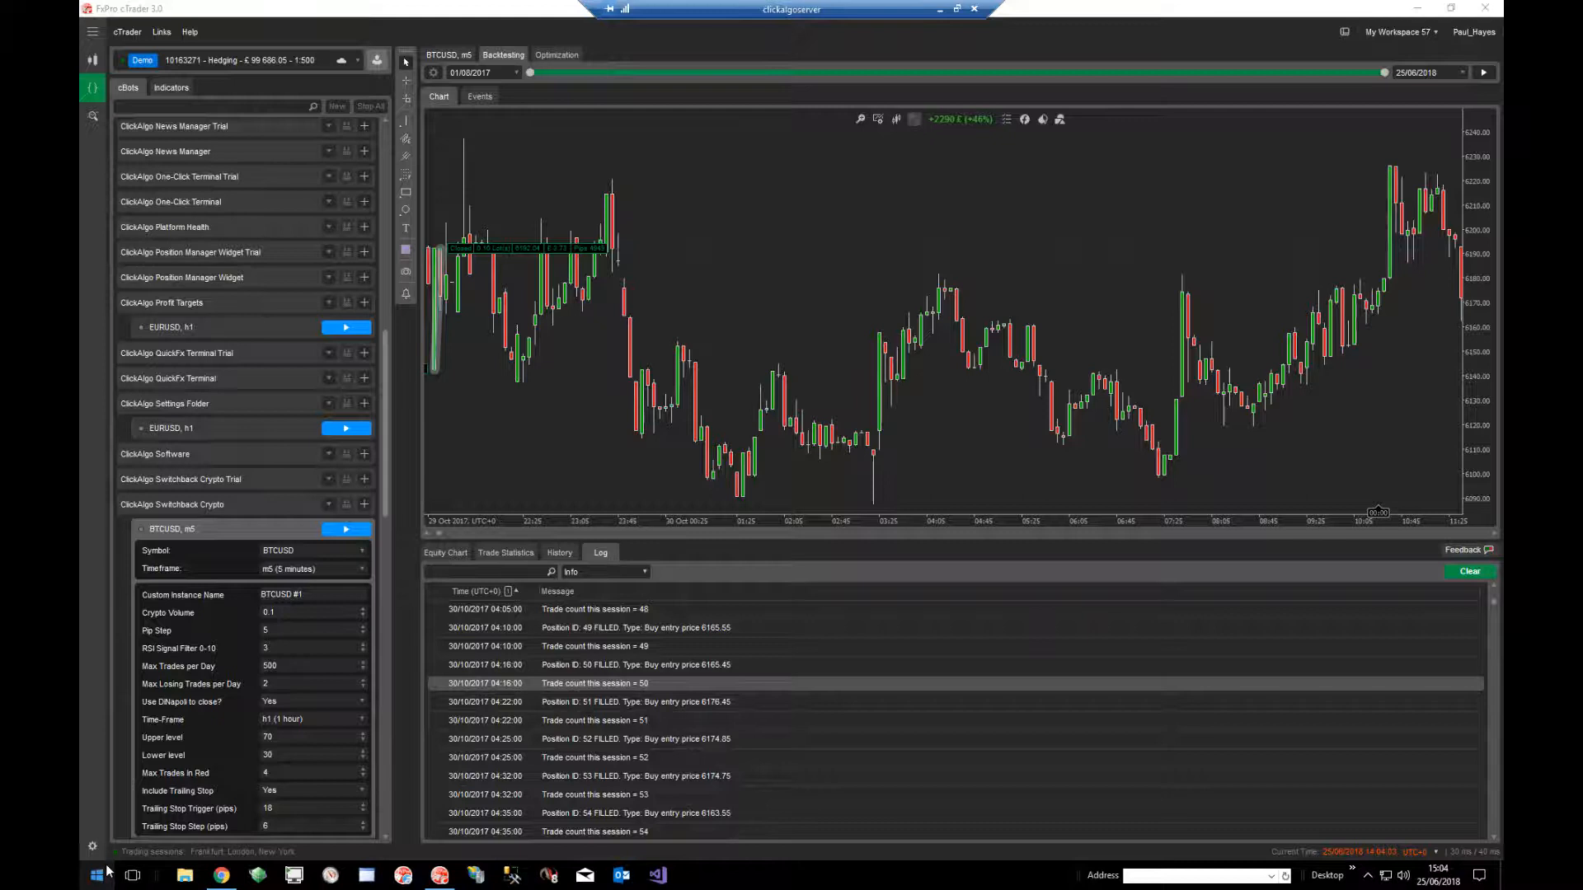
Launch Notepad, paste the copied backtest log into the untitled note, and return to cTrader
{"action": "type", "text": "notepad"}
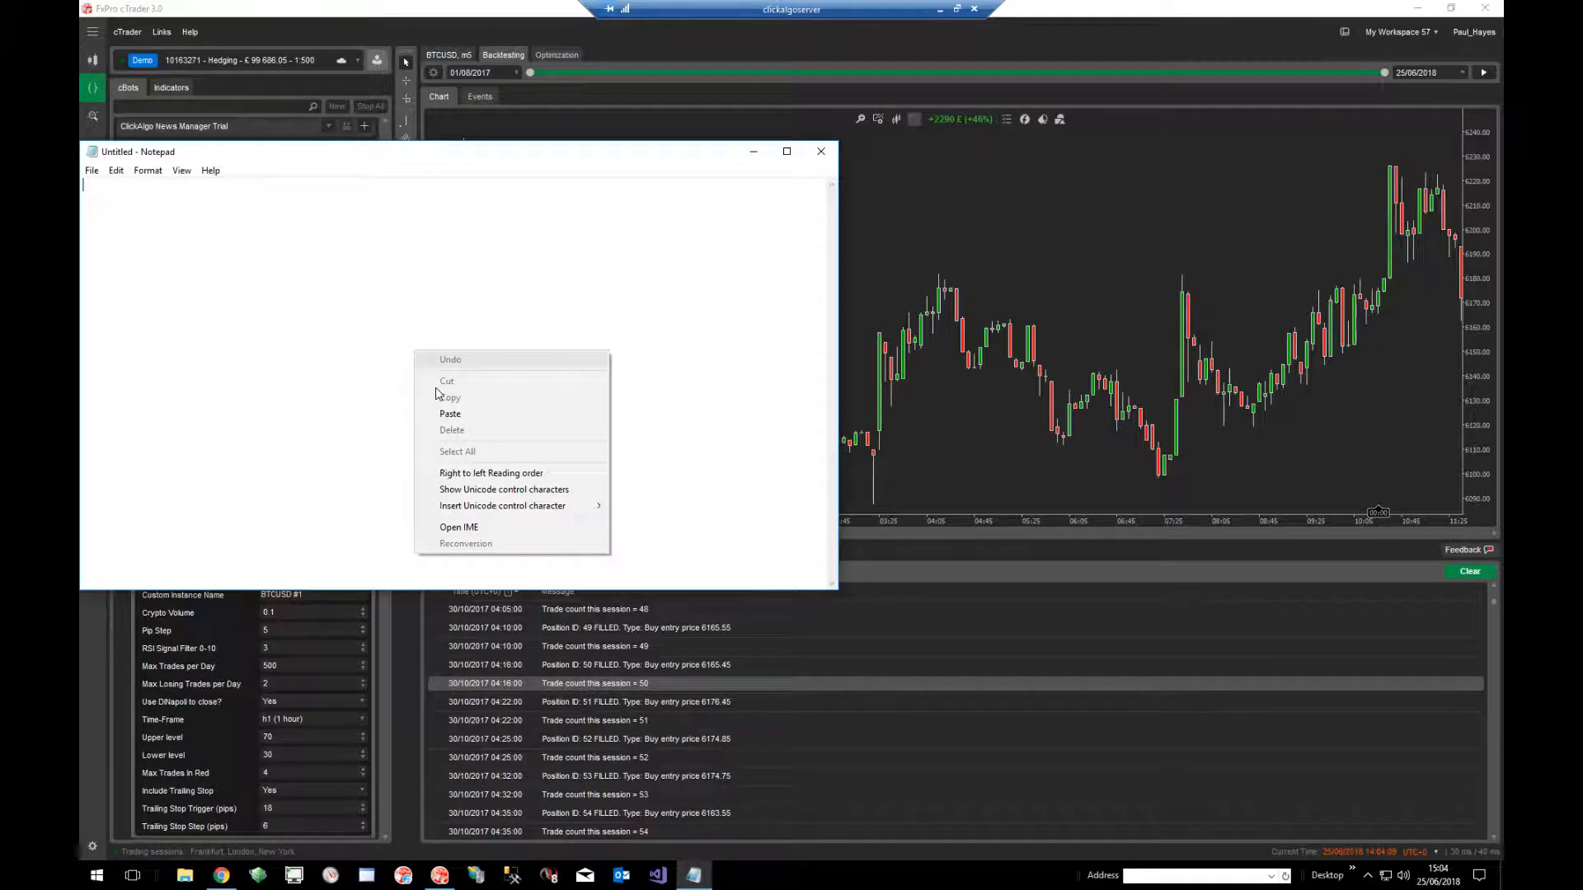
{"action": "left_click", "coordinate": [509, 198]}
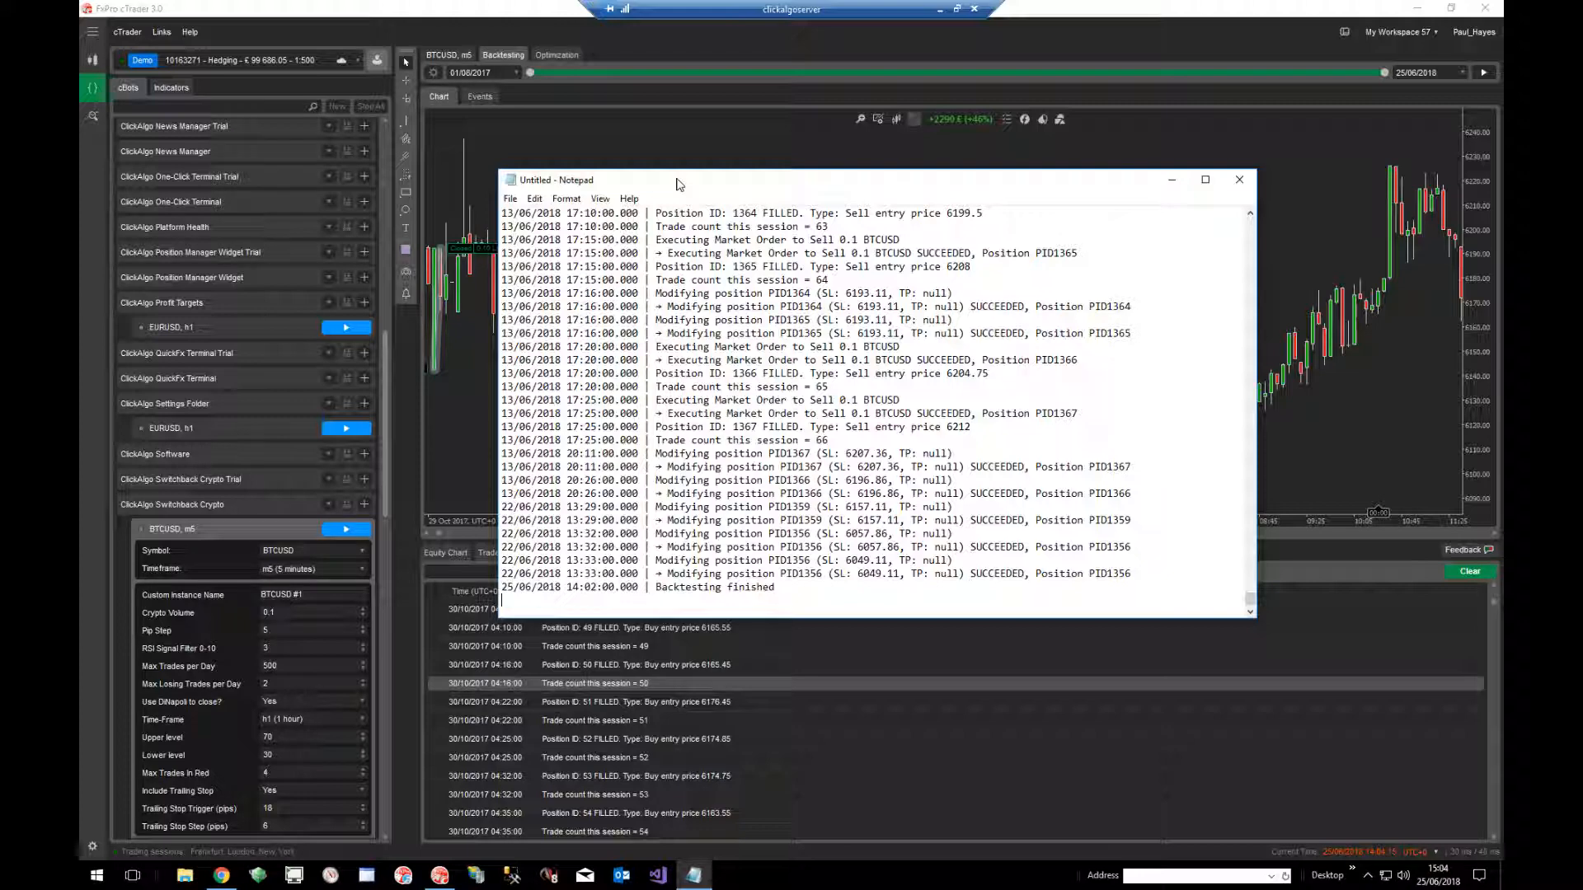
{"action": "left_click", "coordinate": [1238, 179]}
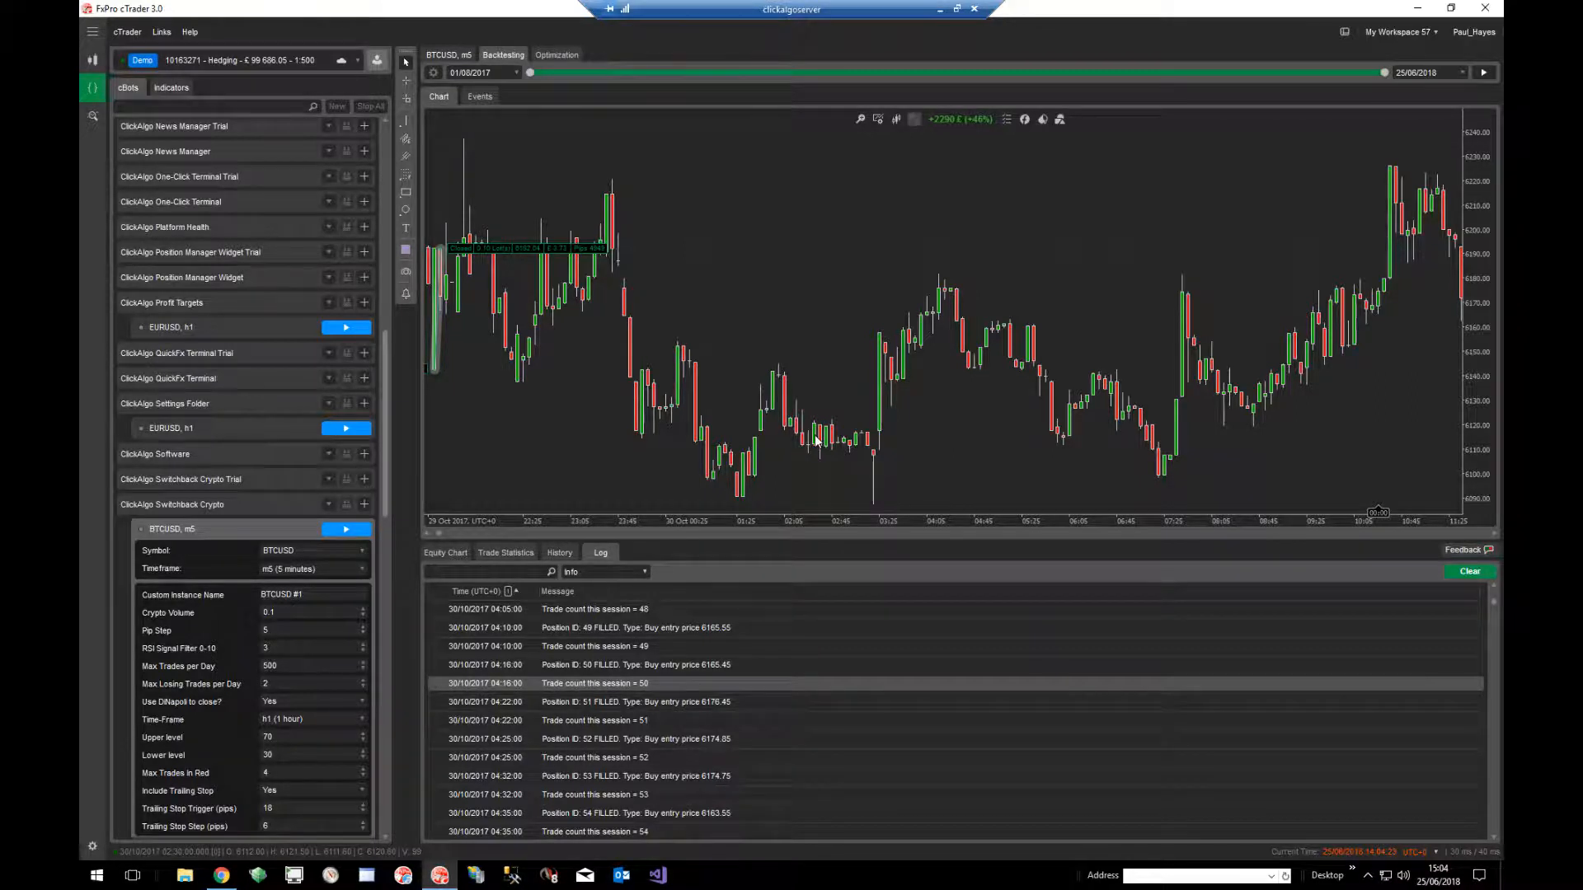
Leave Backtesting for the live BTCUSD m5 chart of the cBot
{"action": "left_click", "coordinate": [346, 529]}
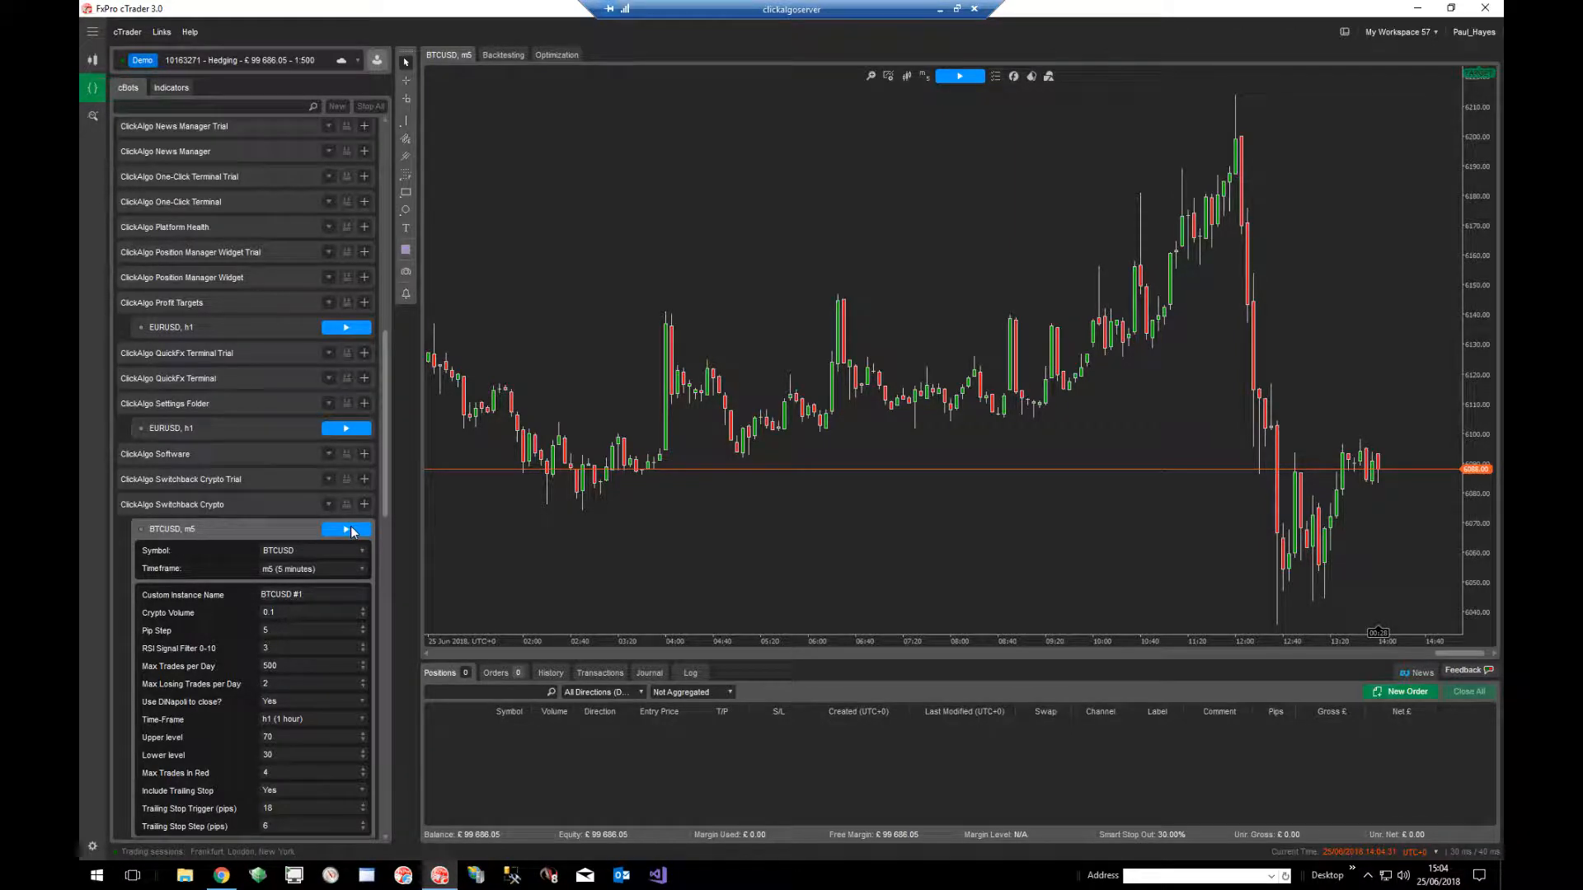
Start the Switchback Crypto cBot live on BTCUSD, then switch to the Trade workspace
{"action": "left_click", "coordinate": [345, 529]}
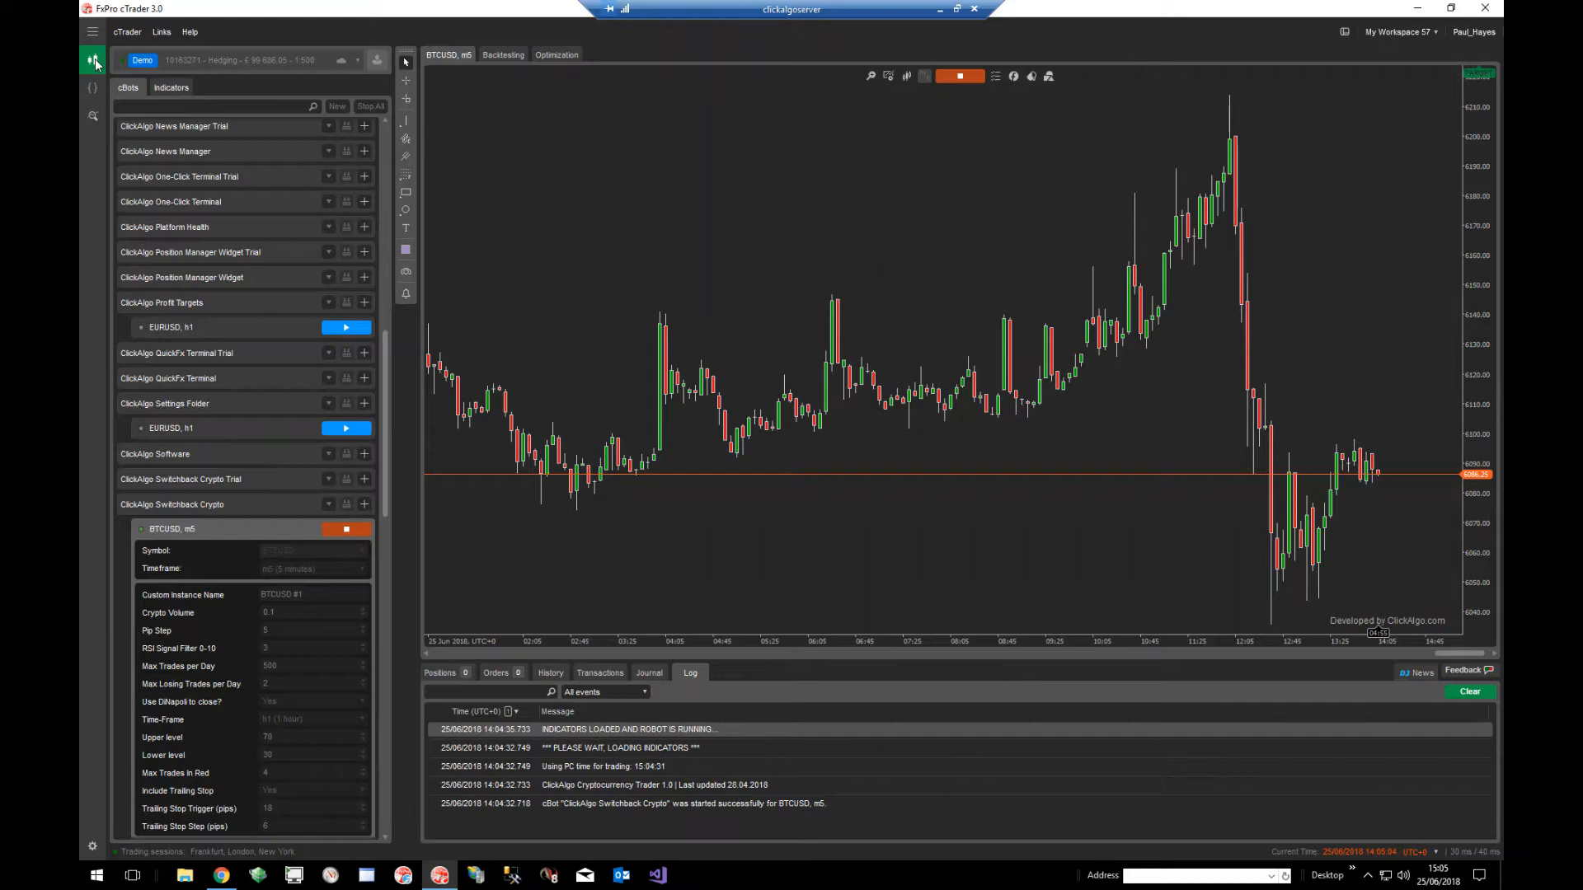
{"action": "left_click", "coordinate": [93, 87]}
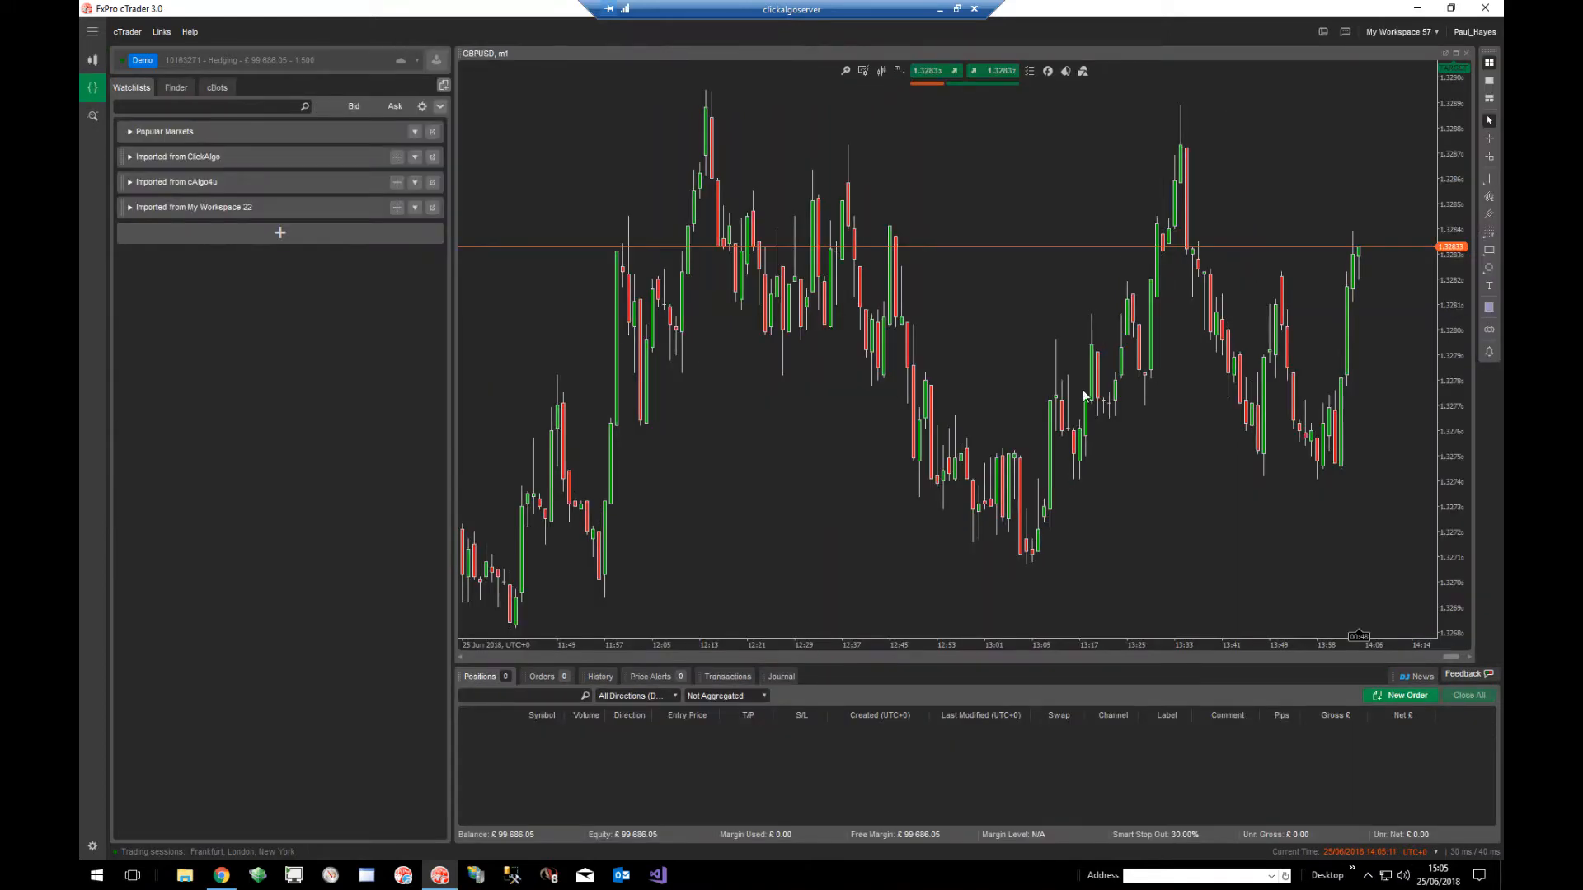